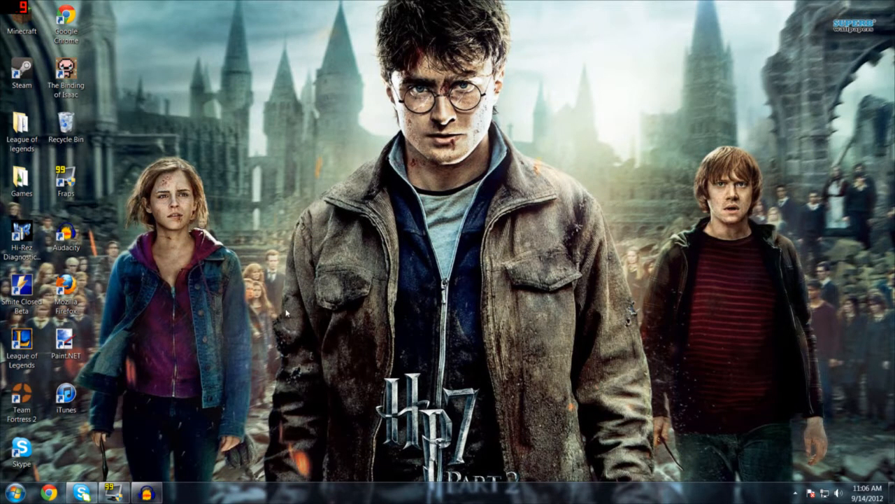
{"action": "mouse_move", "coordinate": [257, 362]}
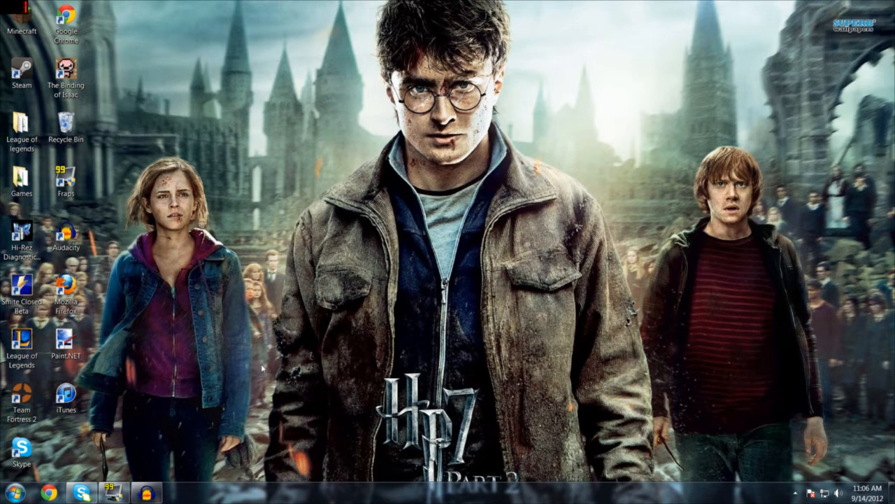
{"action": "mouse_move", "coordinate": [235, 355]}
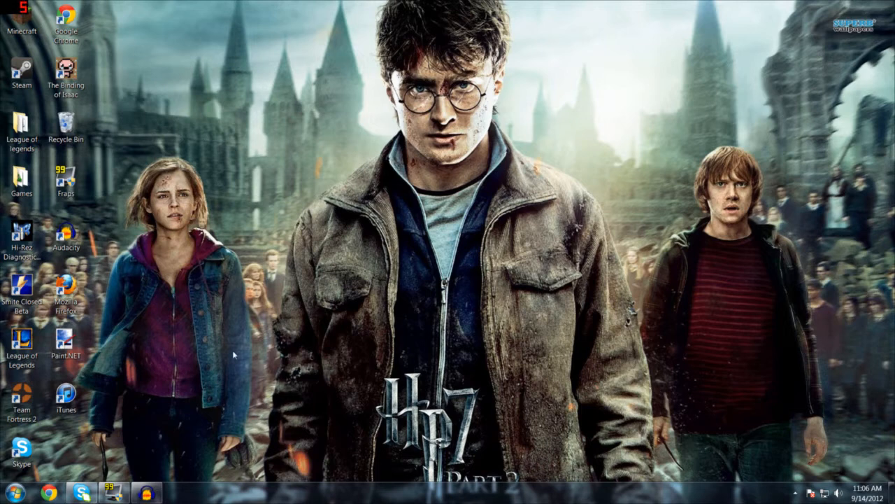
{"action": "mouse_move", "coordinate": [158, 418]}
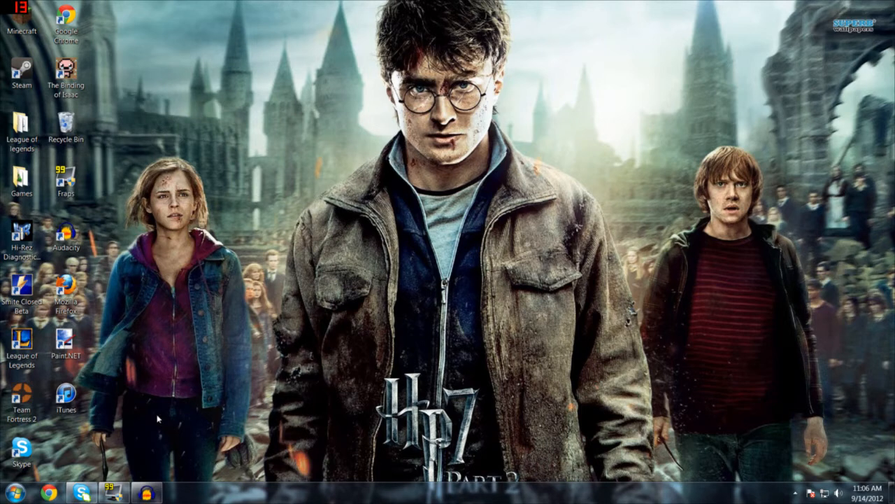
{"action": "mouse_move", "coordinate": [149, 403]}
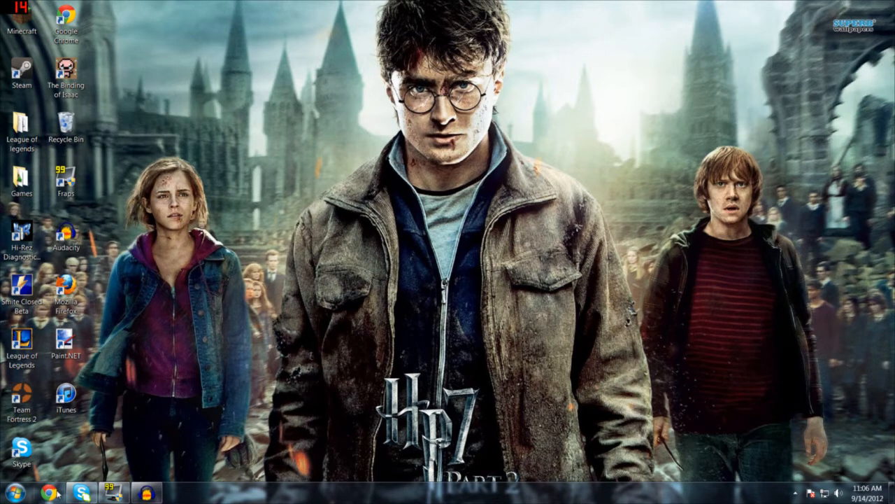
{"action": "mouse_move", "coordinate": [48, 487]}
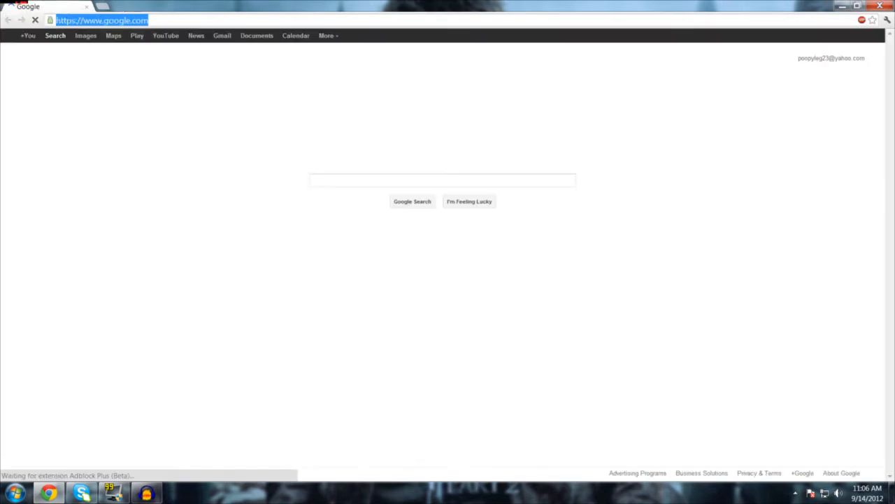
Search Google for 7-zip and land on the official 7-Zip homepage
{"action": "type", "text": "7"}
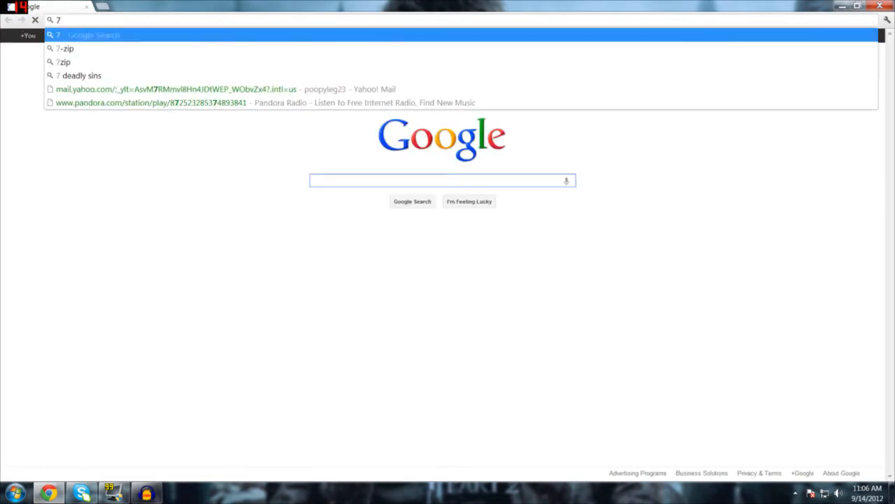
{"action": "left_click", "coordinate": [66, 48]}
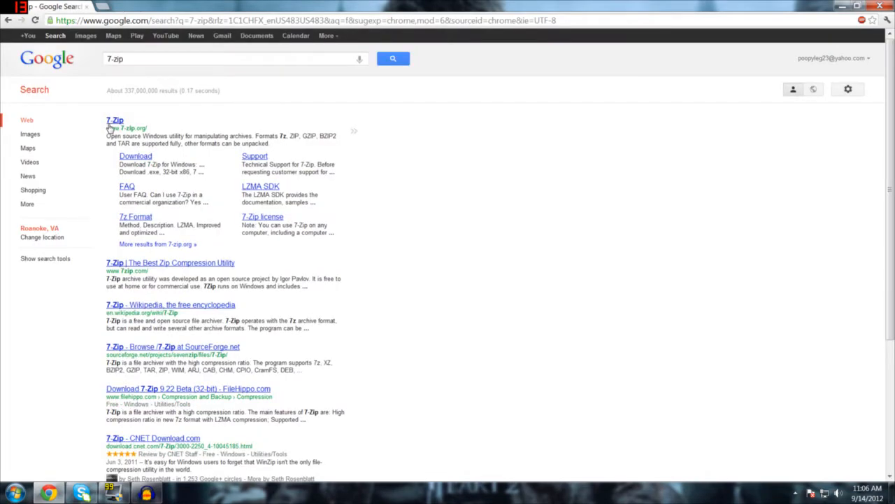
{"action": "left_click", "coordinate": [115, 120]}
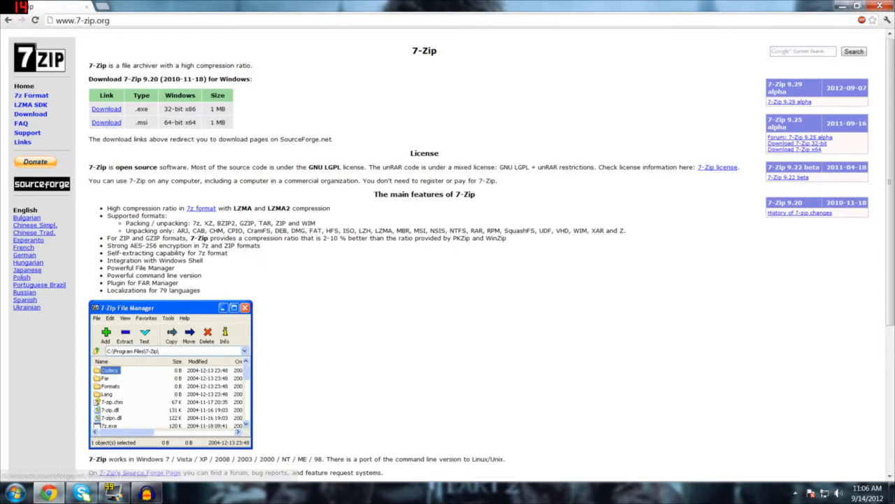
Browse down the 7-Zip homepage, then start a new search for '7-zip download'
{"action": "scroll", "scroll_direction": "down", "scroll_amount": 3}
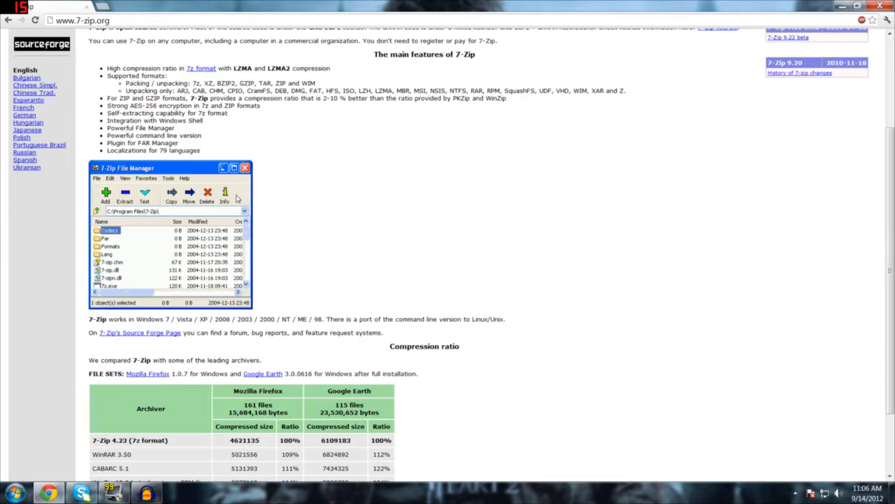
{"action": "scroll", "scroll_direction": "down", "scroll_amount": 3}
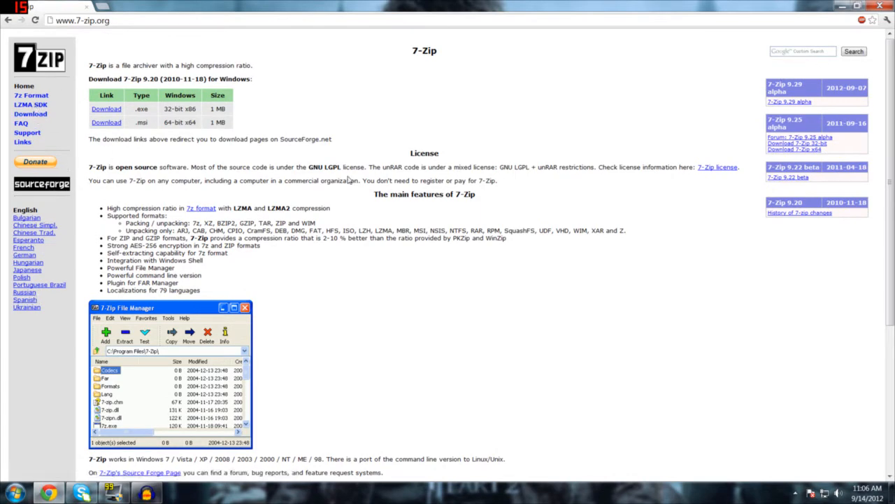
{"action": "scroll", "scroll_direction": "down", "scroll_amount": 3}
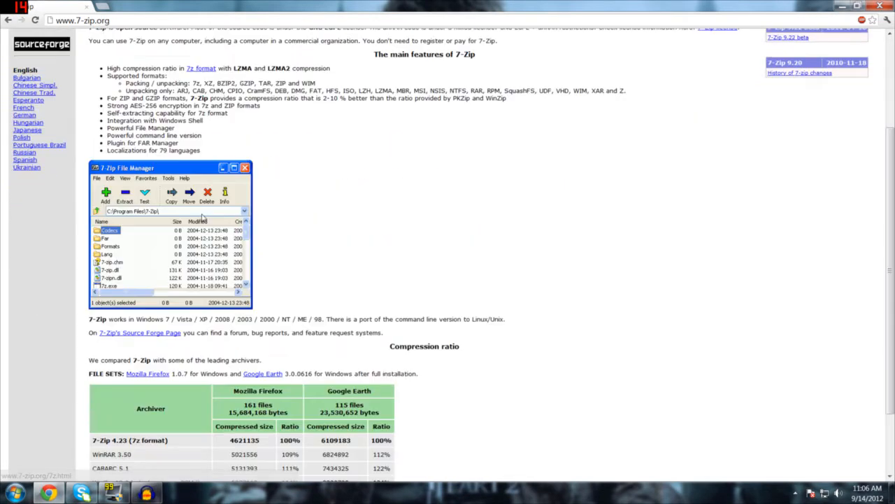
{"action": "scroll", "scroll_direction": "down", "scroll_amount": 3}
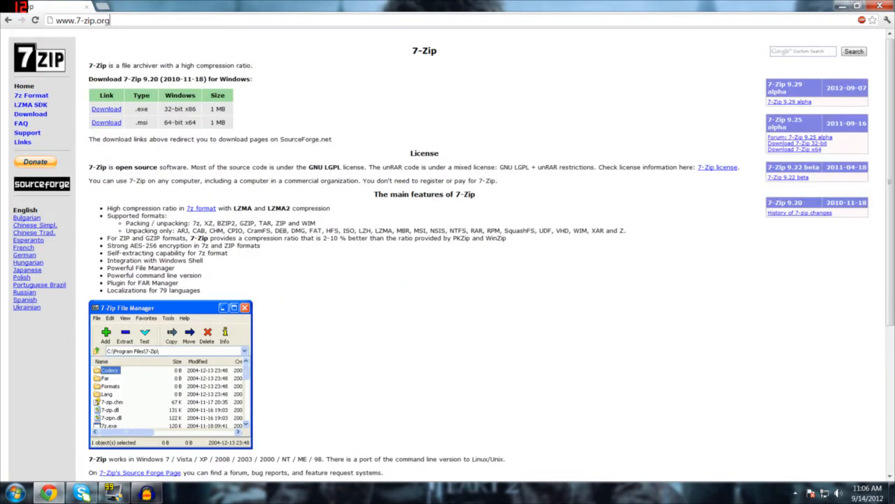
{"action": "left_click", "coordinate": [80, 20]}
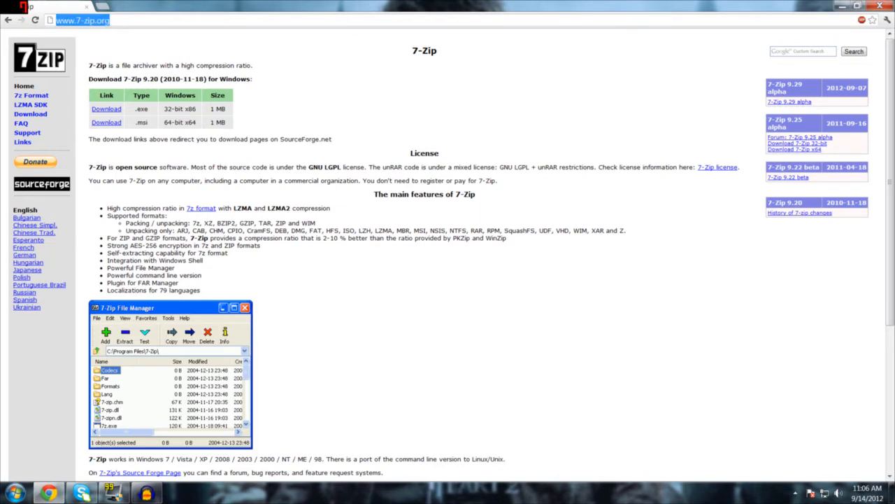
{"action": "type", "text": "7-zi"}
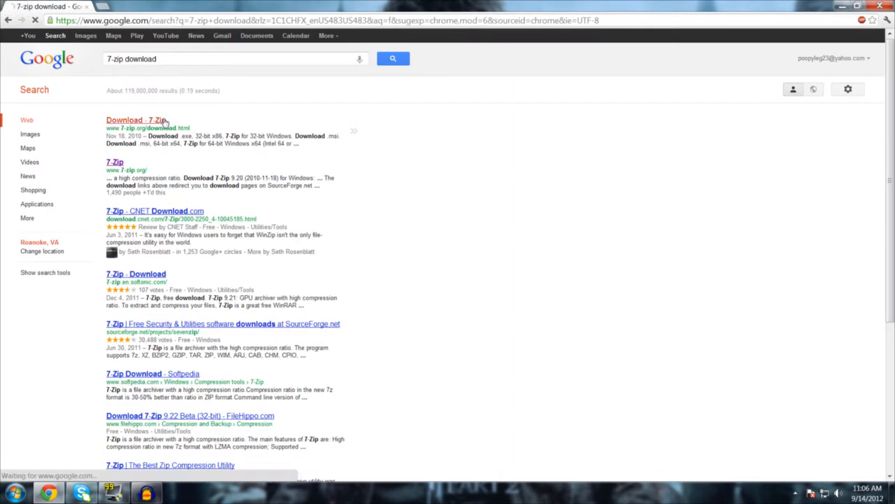
From the 7-Zip download page, download the 32-bit Windows .exe installer
{"action": "left_click", "coordinate": [133, 120]}
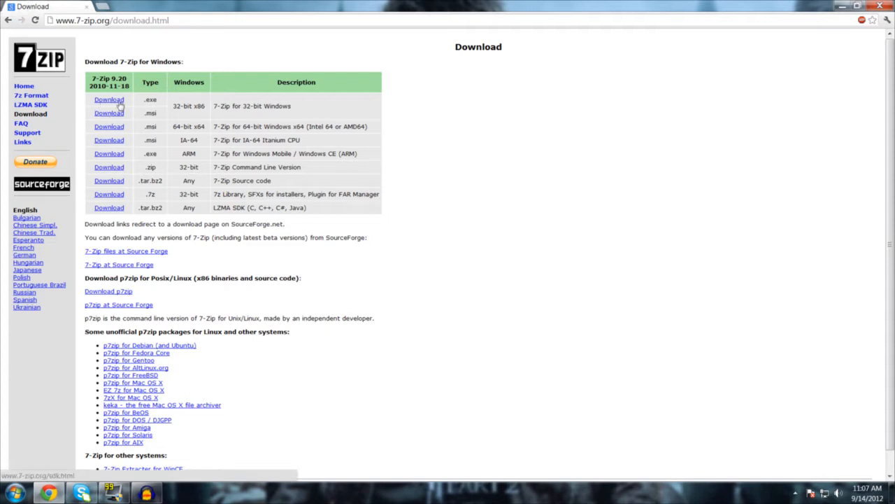
{"action": "left_click", "coordinate": [109, 99]}
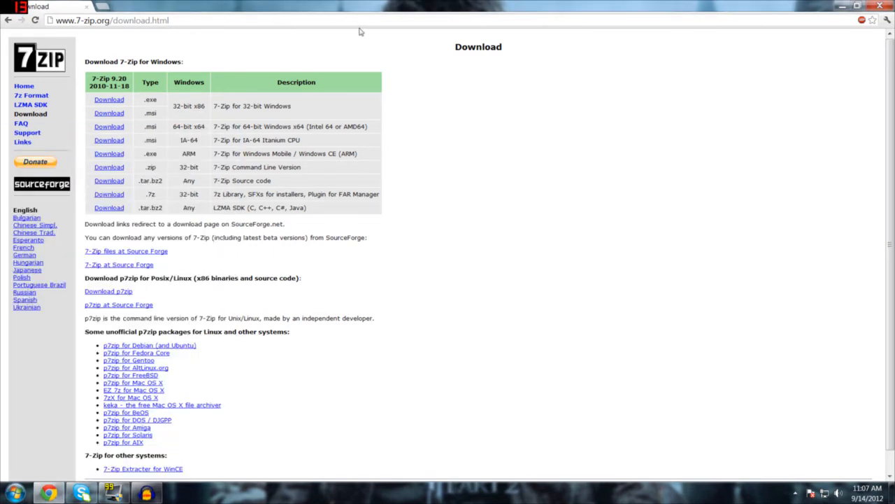
{"action": "mouse_move", "coordinate": [108, 105]}
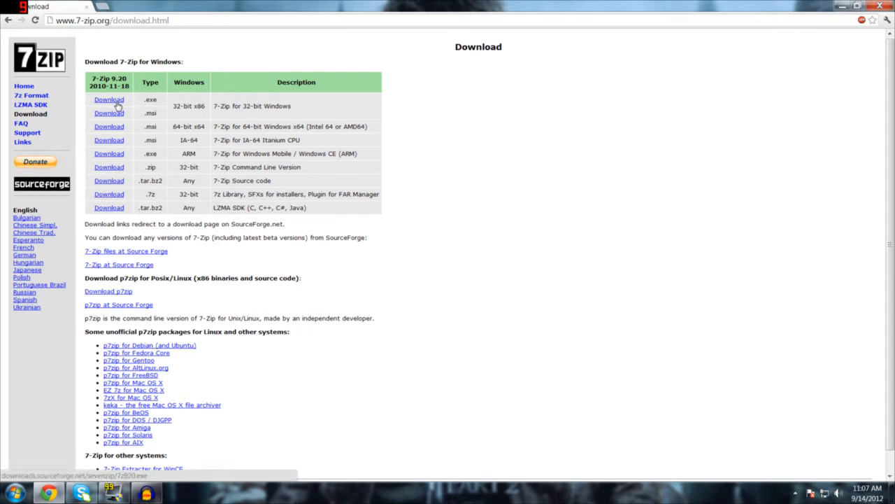
{"action": "left_click", "coordinate": [112, 19]}
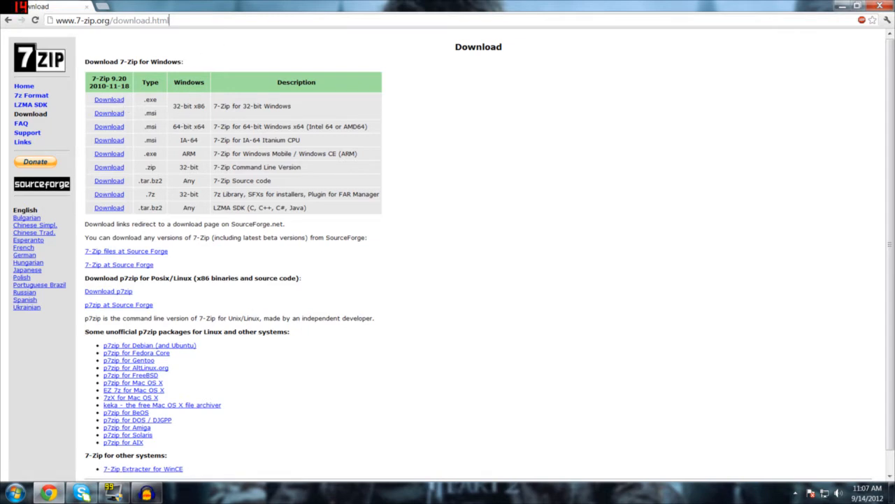
{"action": "left_click", "coordinate": [111, 20]}
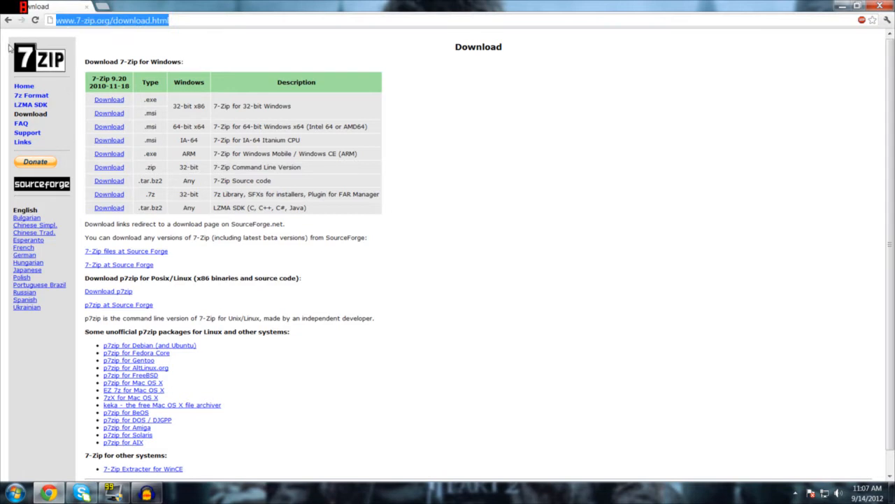
Search 'modloader 1.3.2', follow the DOWNLOAD MODLOADER 1.3.2 link and skip the adf.ly ad
{"action": "type", "text": "modloader 1.3.2"}
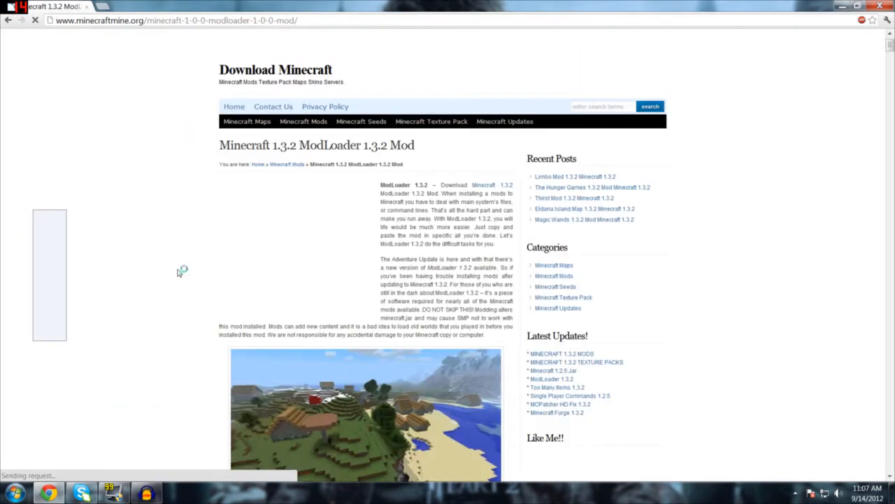
{"action": "scroll", "scroll_direction": "down", "scroll_amount": 3}
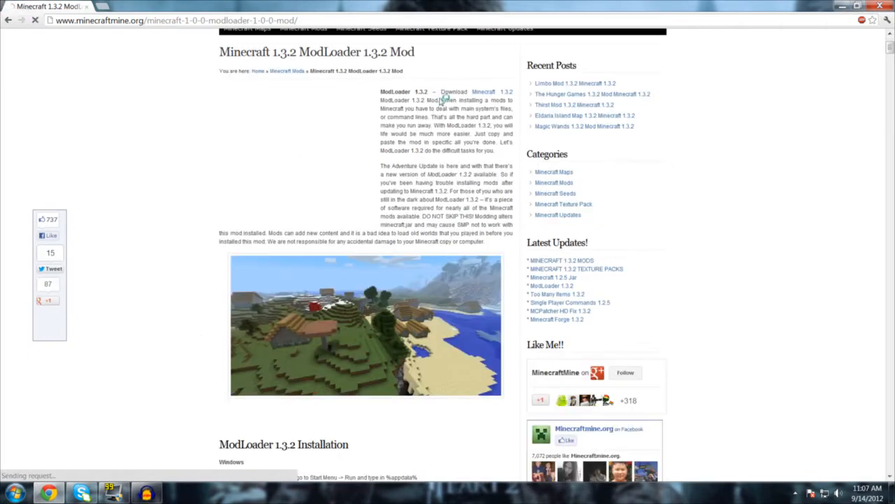
{"action": "scroll", "scroll_direction": "down", "scroll_amount": 3}
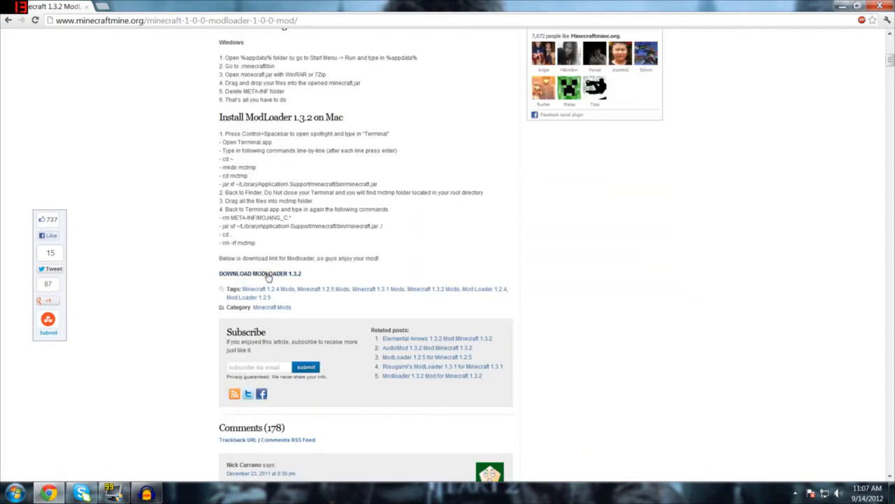
{"action": "left_click", "coordinate": [259, 274]}
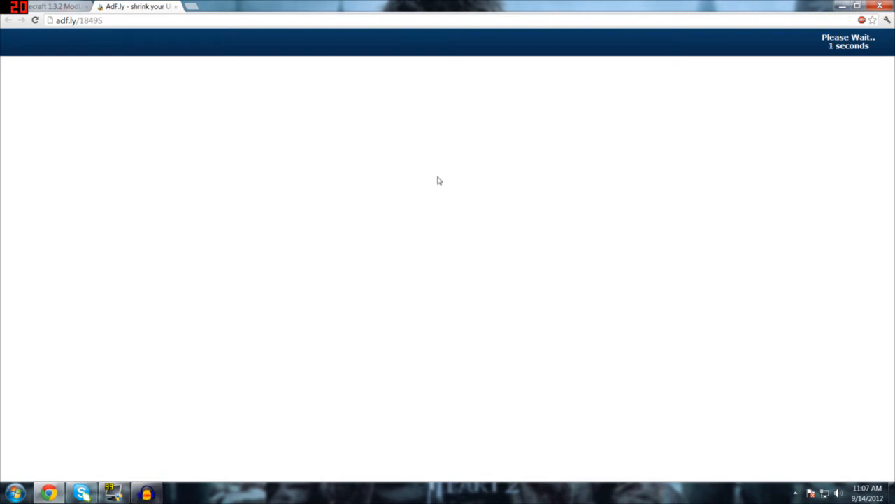
{"action": "left_click", "coordinate": [190, 7]}
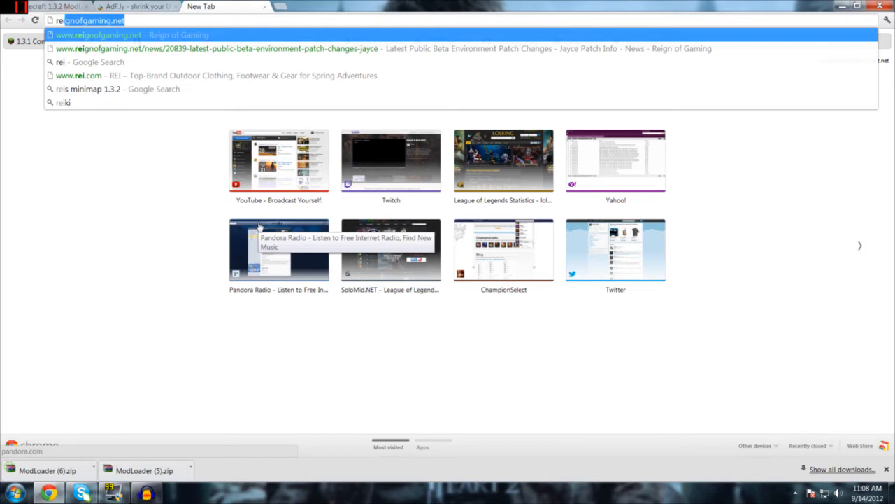
Search for rei's minimap and open the REI's Minimap mod page
{"action": "type", "text": "rei s"}
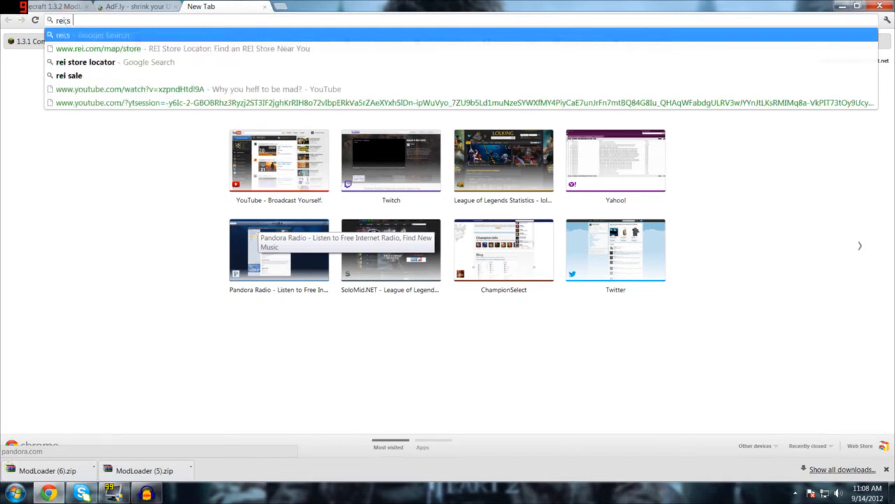
{"action": "key", "text": "BackSpace"}
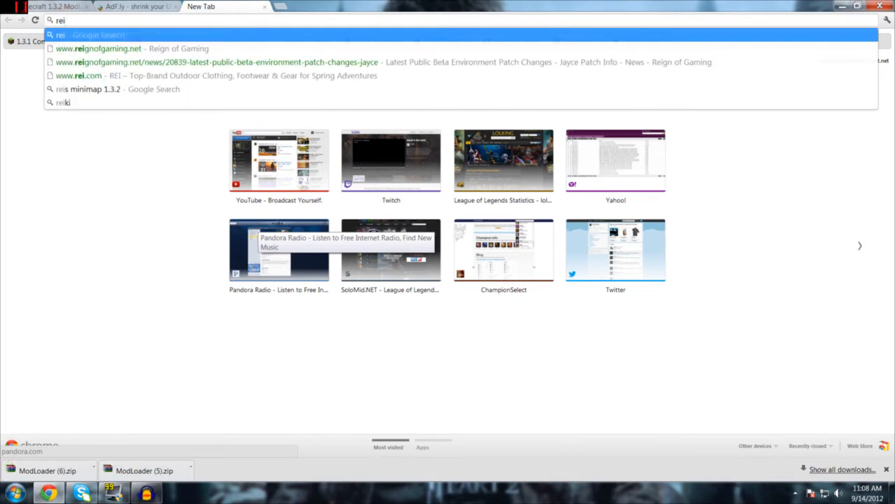
{"action": "type", "text": "'s minimap 1.3.2"}
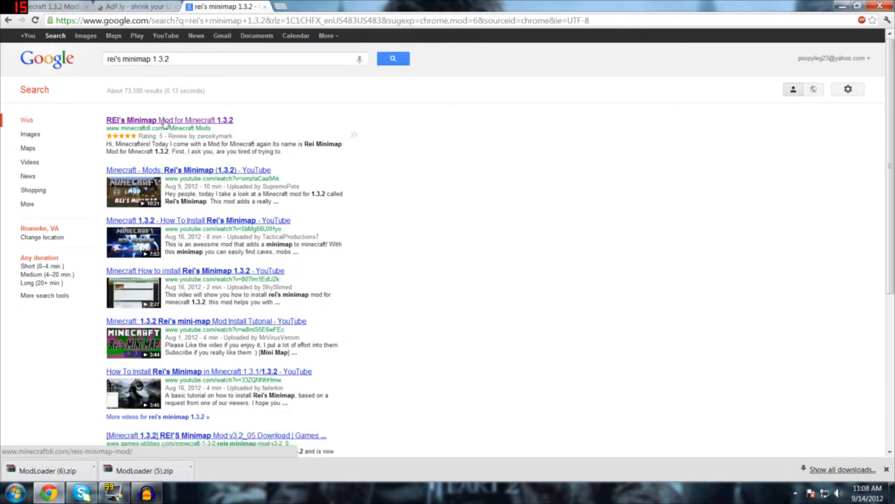
{"action": "left_click", "coordinate": [169, 120]}
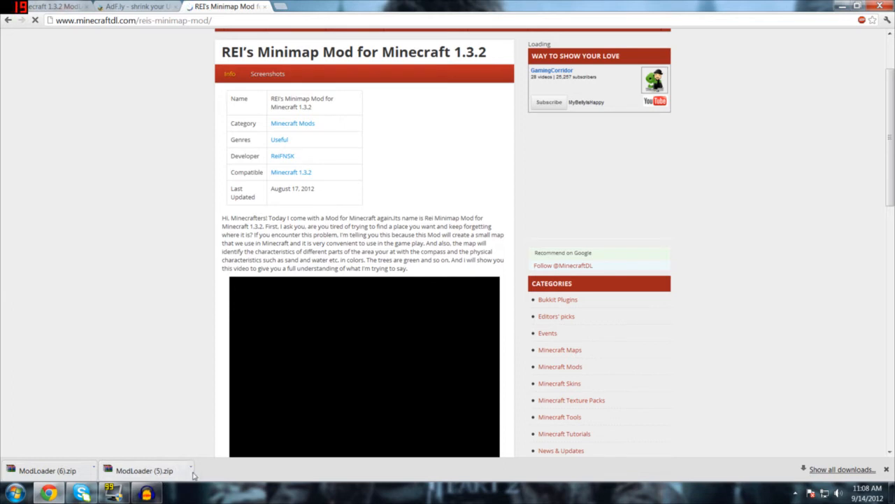
{"action": "mouse_move", "coordinate": [145, 391]}
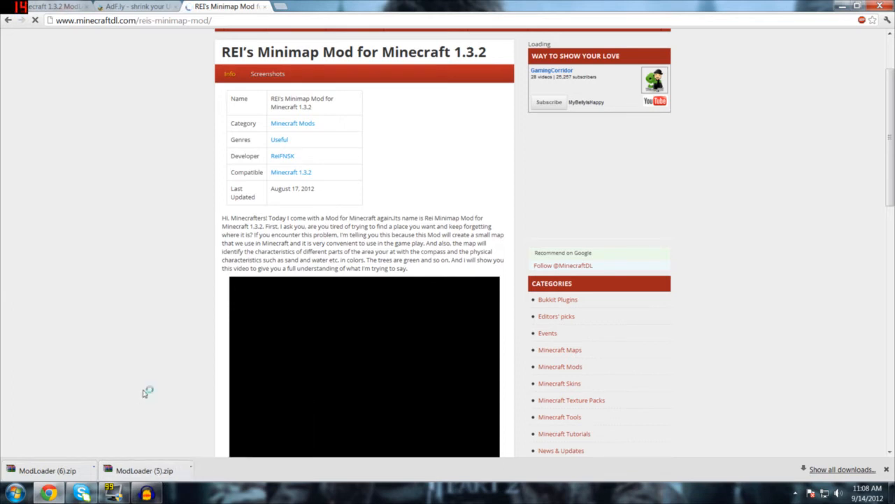
Scroll past the install instructions and download REI's Minimap Mod for Minecraft 1.3.2
{"action": "scroll", "scroll_direction": "down", "scroll_amount": 3}
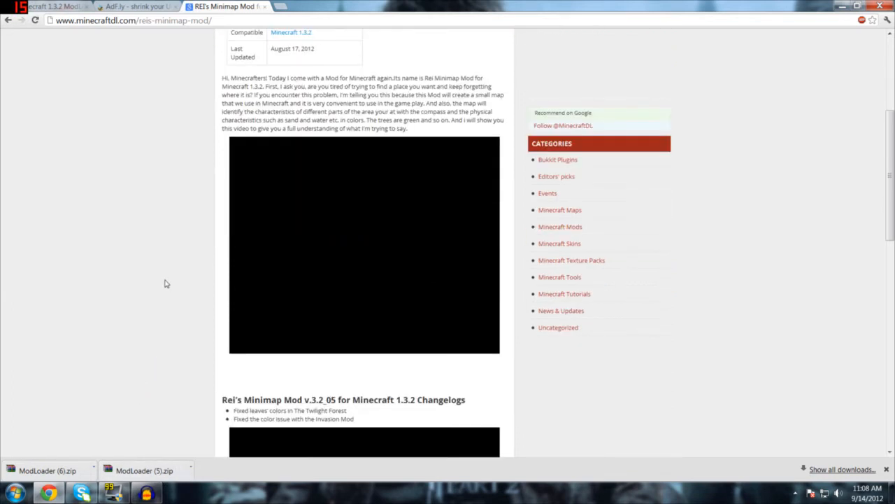
{"action": "scroll", "scroll_direction": "down", "scroll_amount": 3}
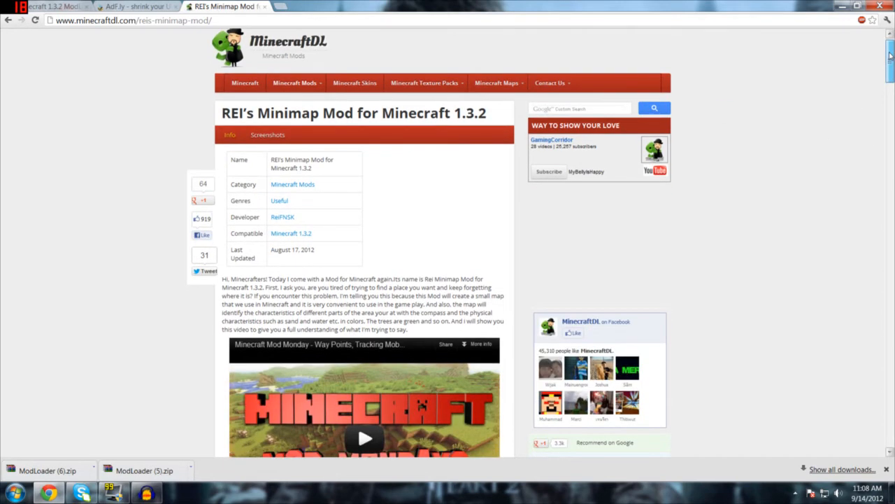
{"action": "scroll", "scroll_direction": "down", "scroll_amount": 3}
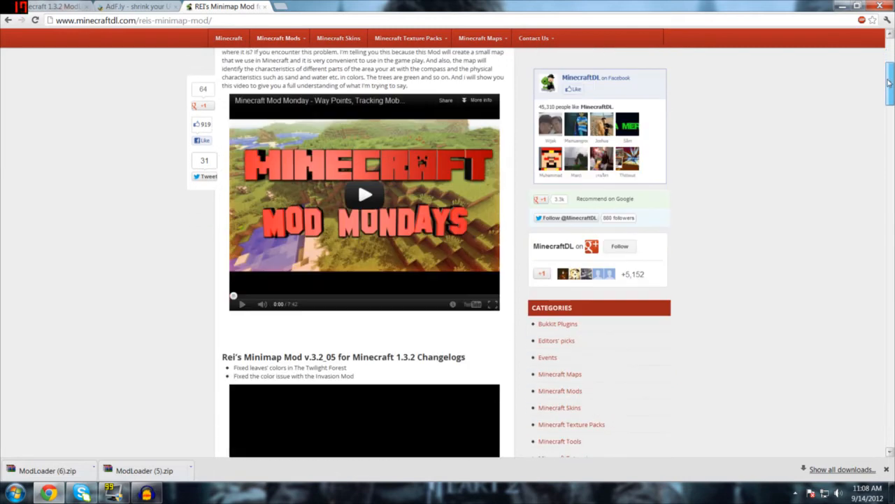
{"action": "scroll", "scroll_direction": "down", "scroll_amount": 3}
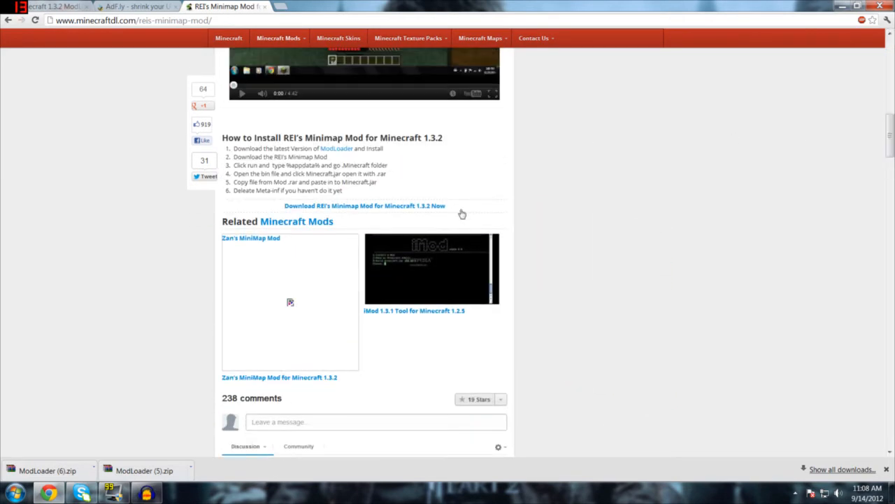
{"action": "left_click", "coordinate": [364, 205]}
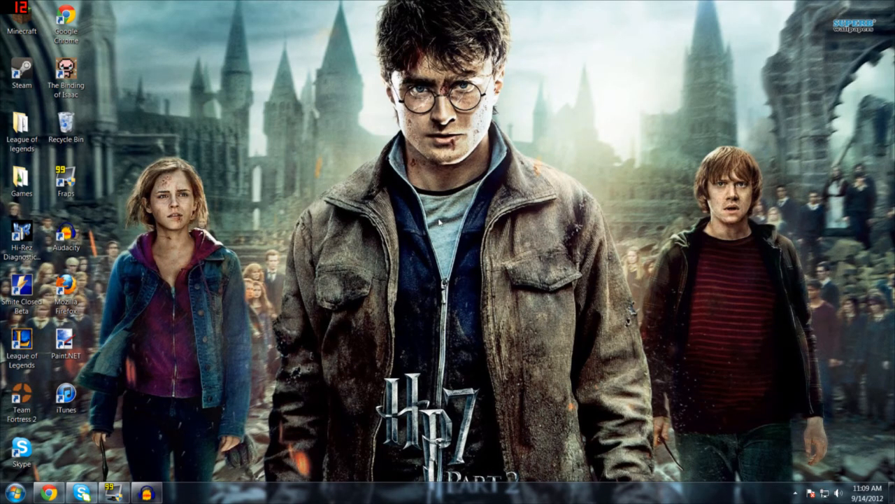
{"action": "mouse_move", "coordinate": [424, 255]}
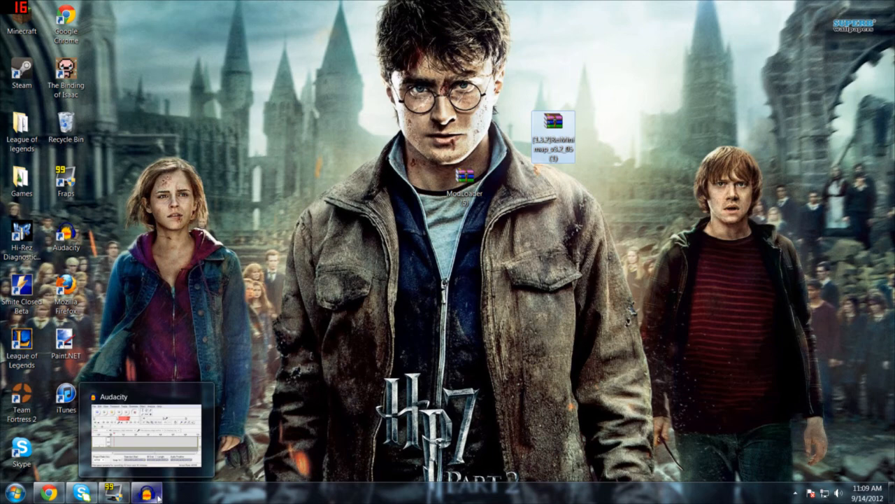
Restore and hide Audacity from the taskbar, then bring up the Start menu
{"action": "left_click", "coordinate": [145, 492]}
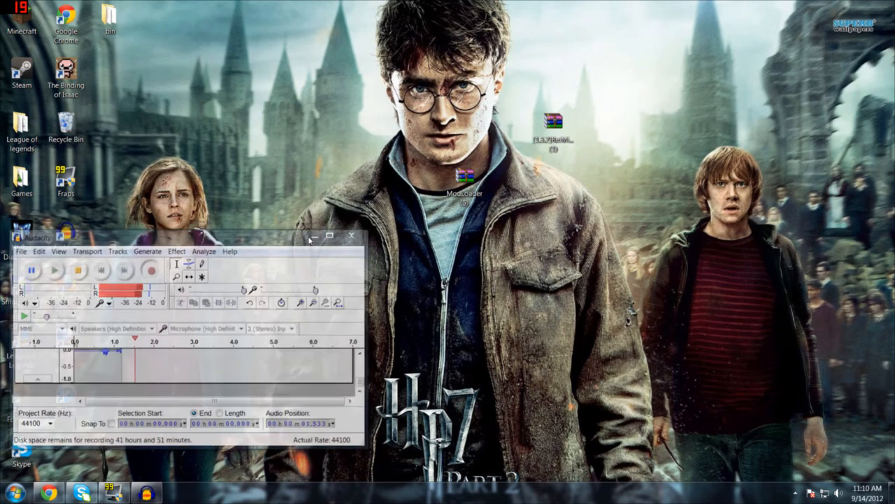
{"action": "left_click", "coordinate": [351, 236]}
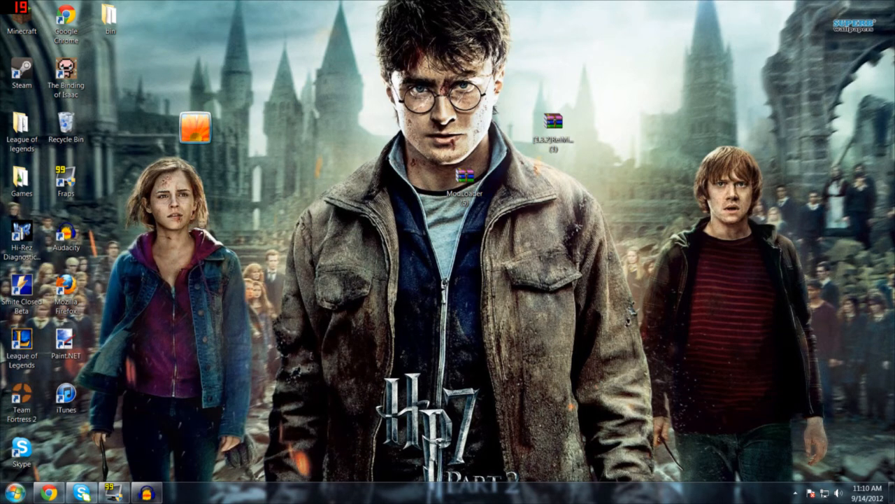
{"action": "left_click", "coordinate": [11, 492]}
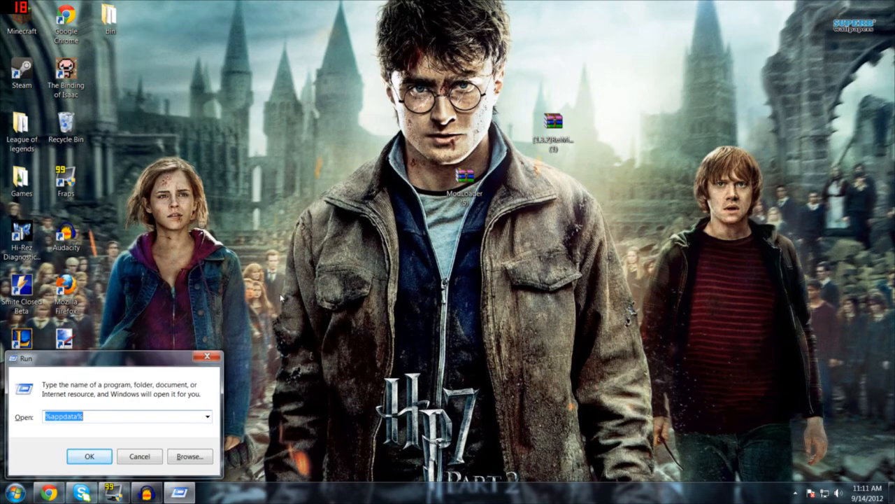
{"action": "mouse_move", "coordinate": [119, 397]}
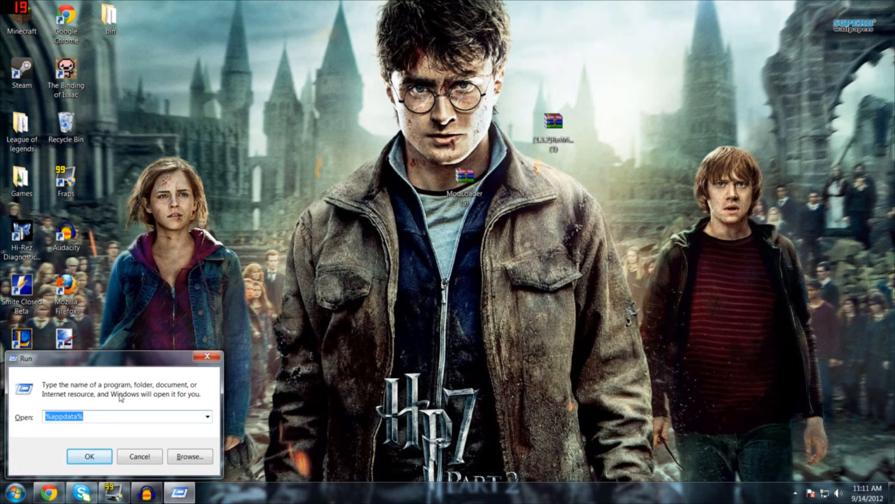
{"action": "mouse_move", "coordinate": [10, 443]}
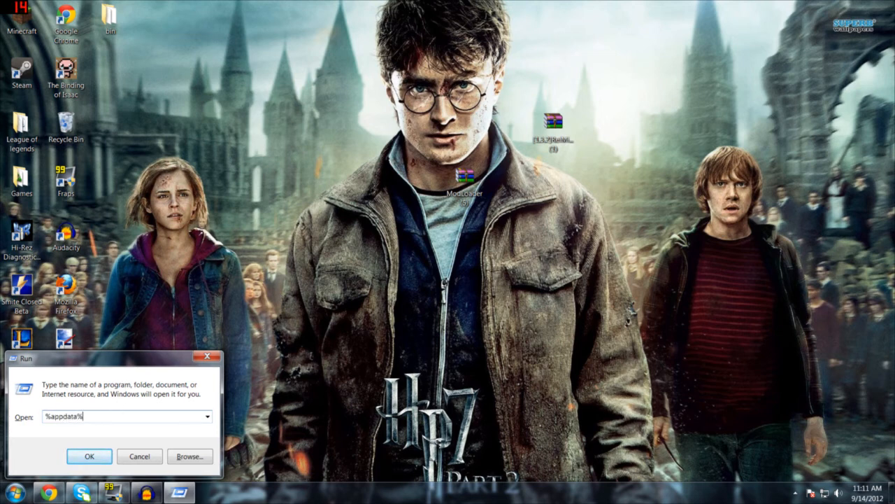
Go into %appdata%\.minecraft\bin and open minecraft.jar as an archive in 7-Zip
{"action": "left_click", "coordinate": [89, 455]}
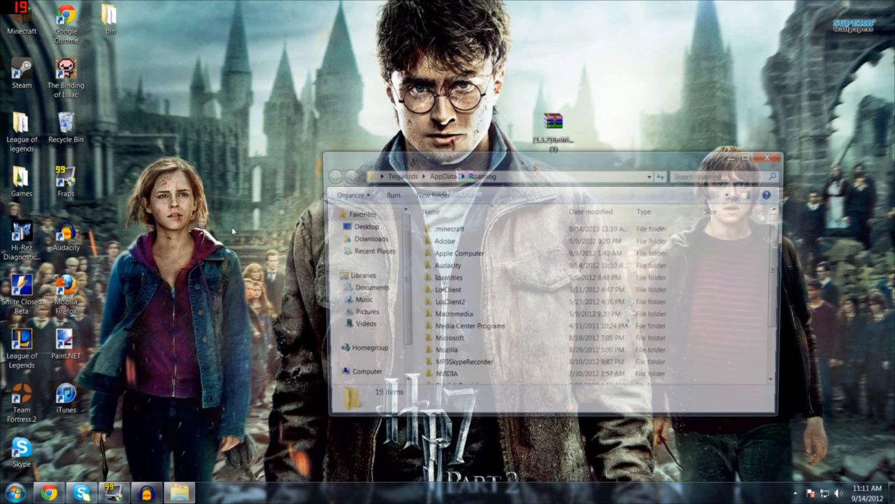
{"action": "double_click", "coordinate": [450, 229]}
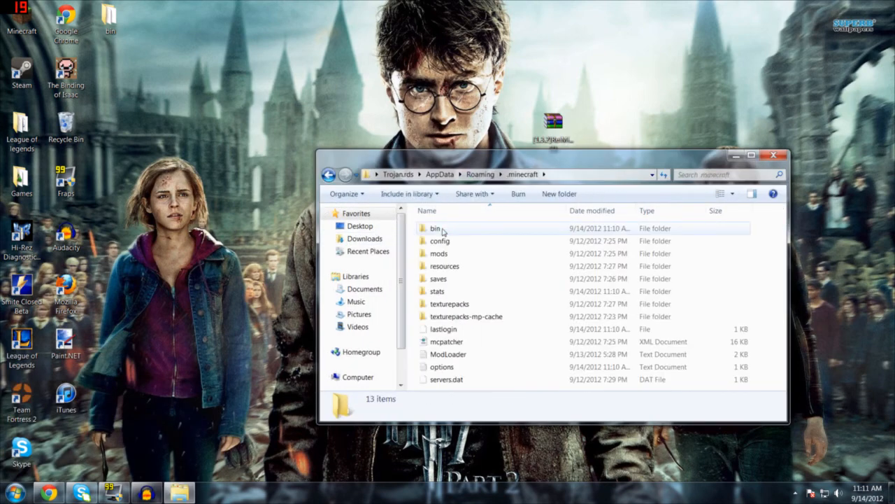
{"action": "double_click", "coordinate": [436, 228]}
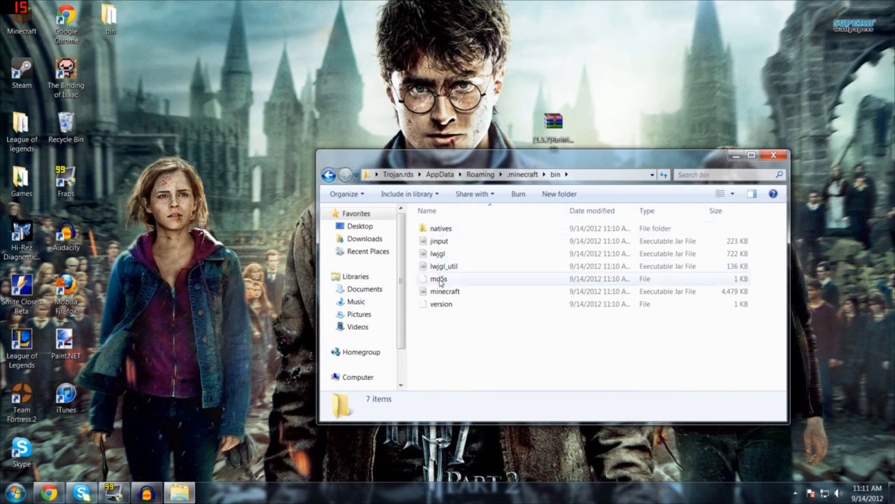
{"action": "right_click", "coordinate": [446, 291]}
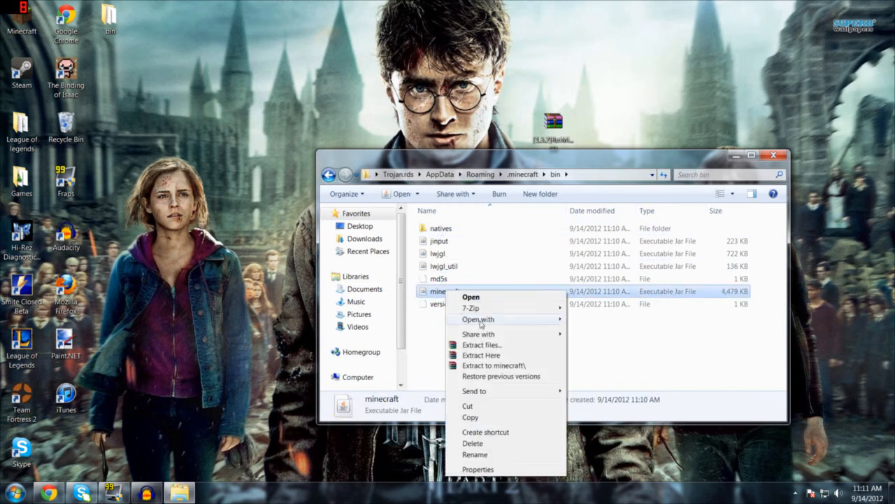
{"action": "mouse_move", "coordinate": [471, 308]}
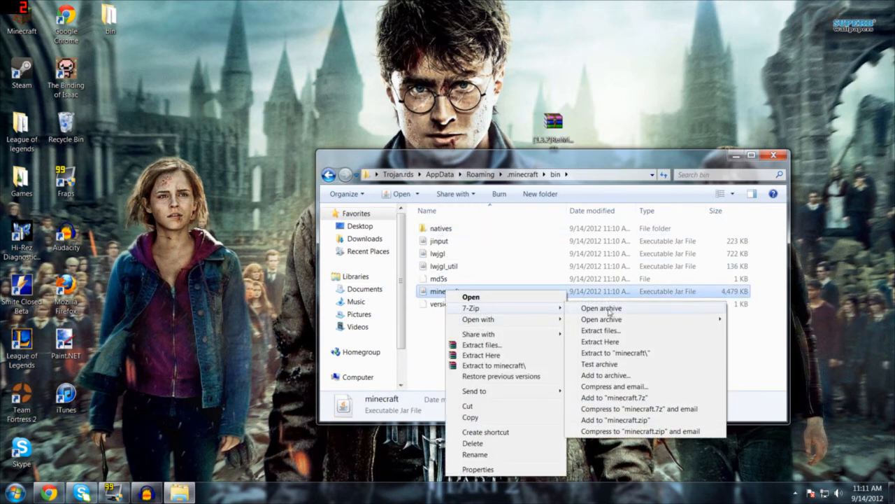
{"action": "left_click", "coordinate": [601, 319]}
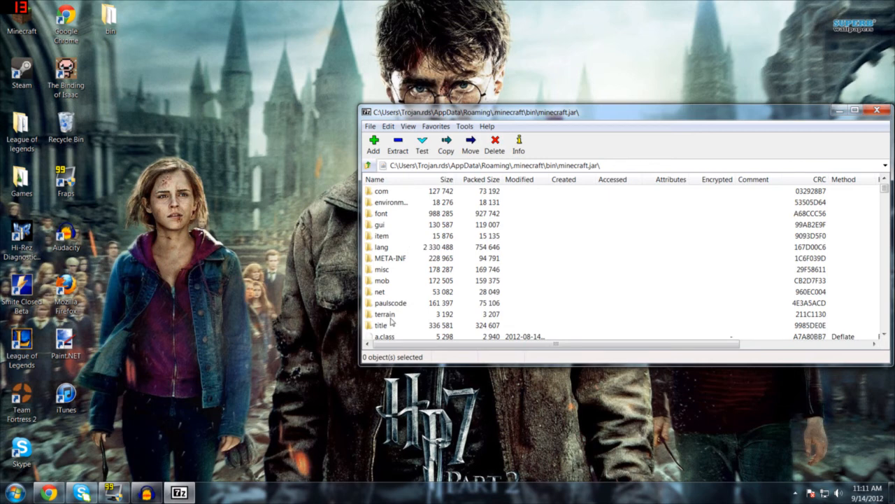
Back at minecraft.jar's top level, delete the META-INF folder via its context menu
{"action": "double_click", "coordinate": [385, 313]}
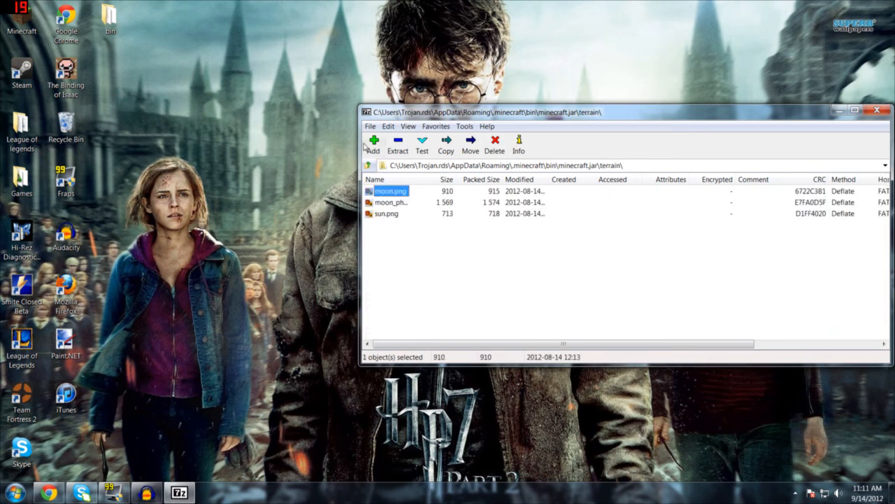
{"action": "left_click", "coordinate": [386, 213]}
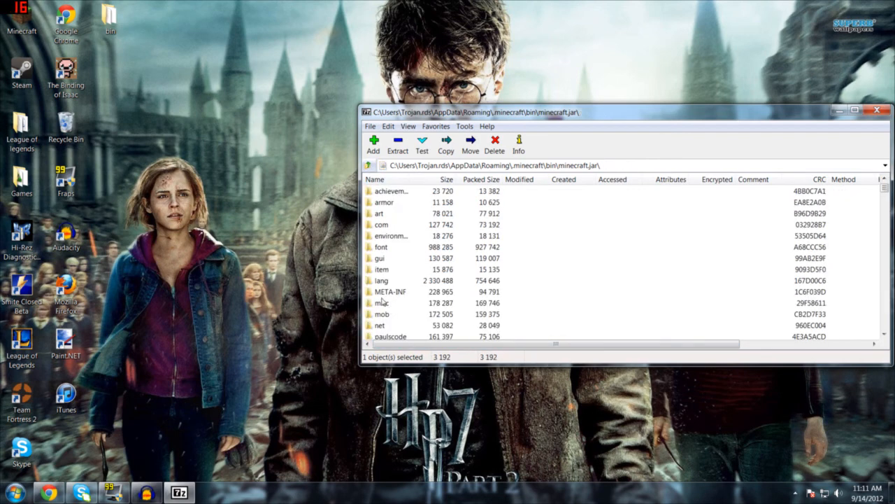
{"action": "mouse_move", "coordinate": [395, 293]}
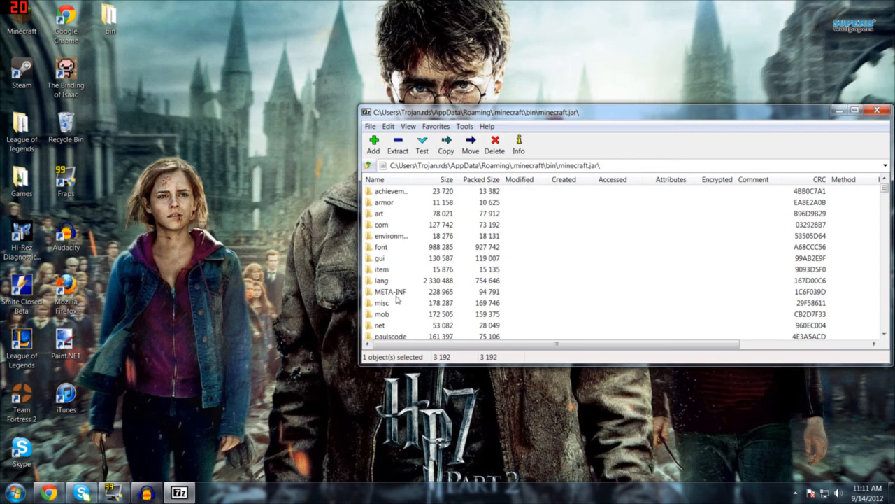
{"action": "left_click", "coordinate": [389, 292]}
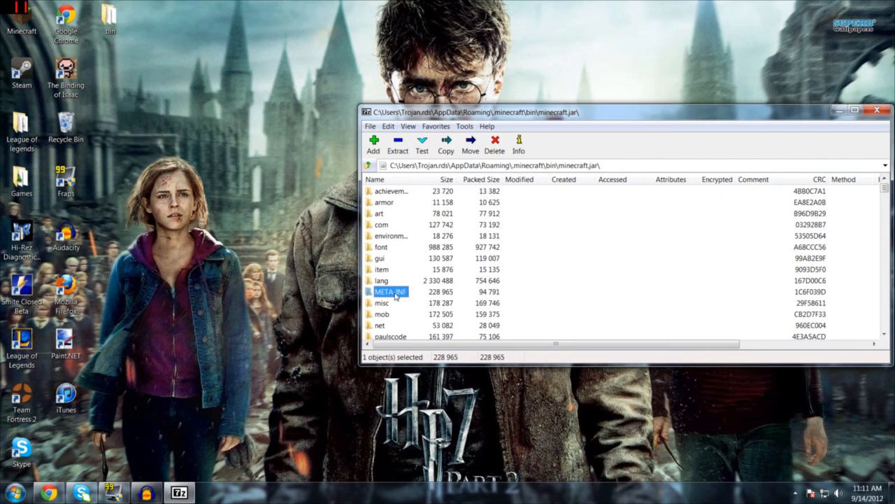
{"action": "right_click", "coordinate": [390, 292]}
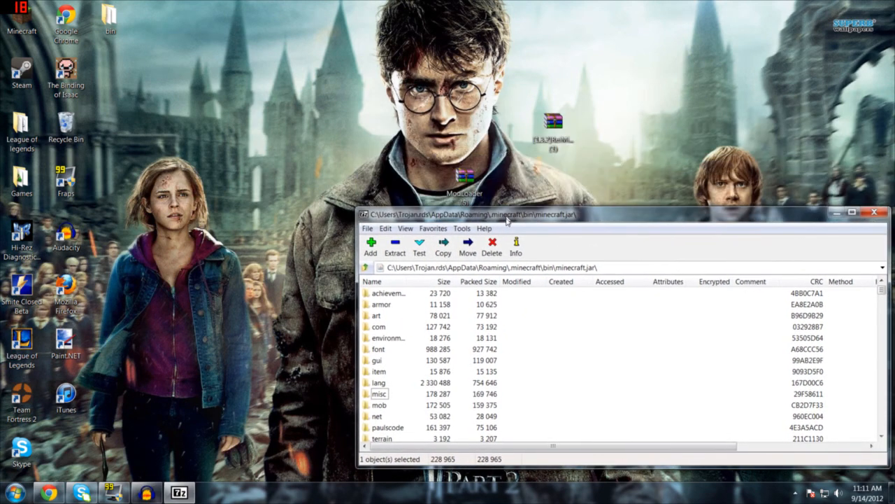
{"action": "right_click", "coordinate": [464, 175]}
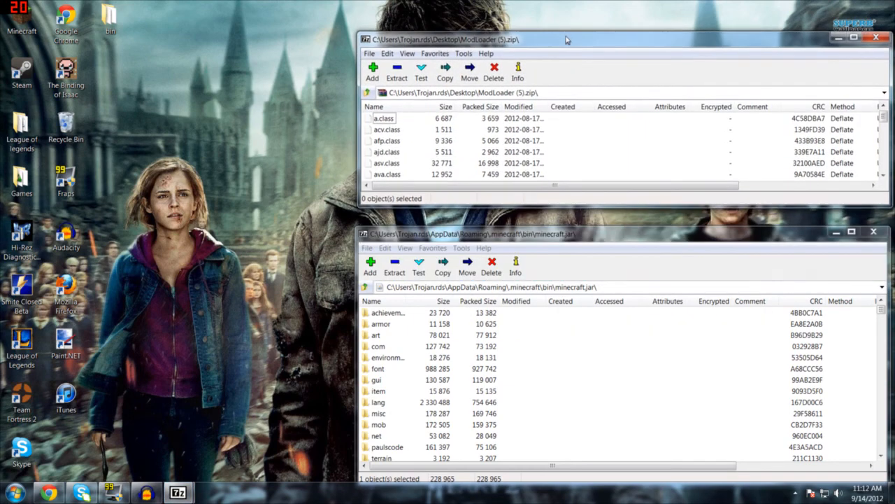
Select the ModLoader class files in ModLoader (5).zip for copying into minecraft.jar
{"action": "left_click", "coordinate": [383, 117]}
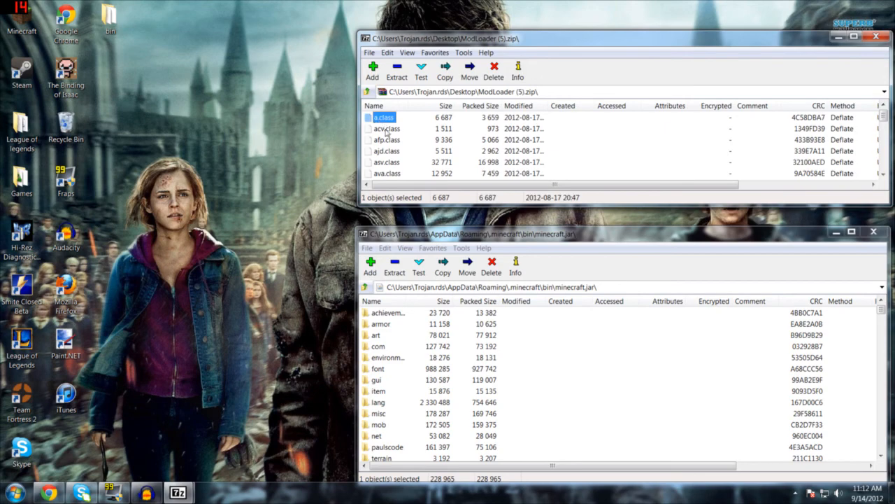
{"action": "scroll", "scroll_direction": "down", "scroll_amount": 3}
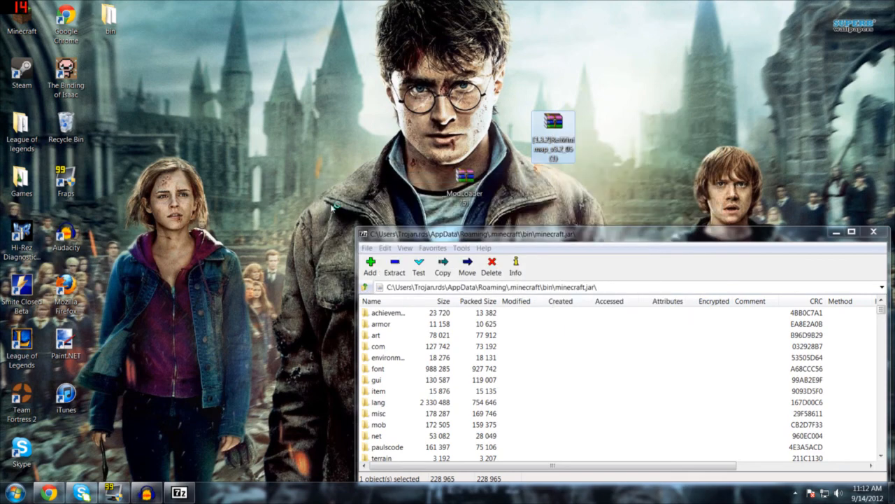
Copy all five Rei's Minimap items into minecraft.jar, confirm, then bring up Start to launch Minecraft
{"action": "double_click", "coordinate": [553, 137]}
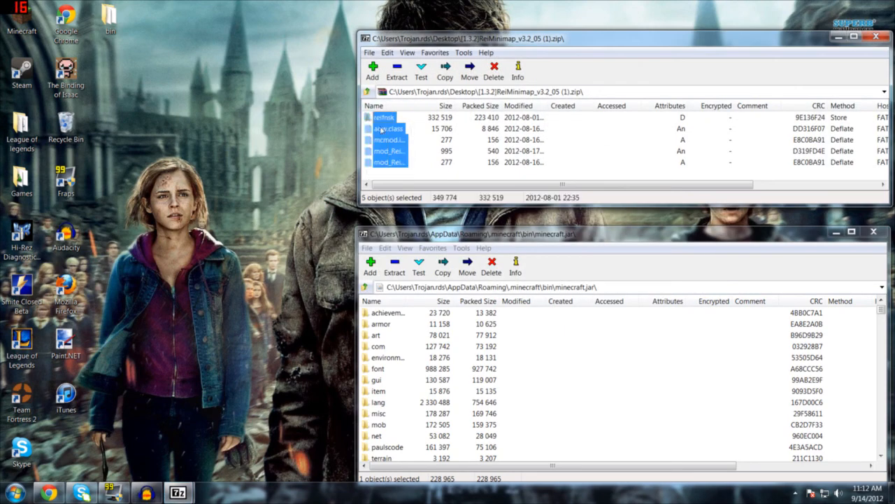
{"action": "left_click", "coordinate": [444, 70]}
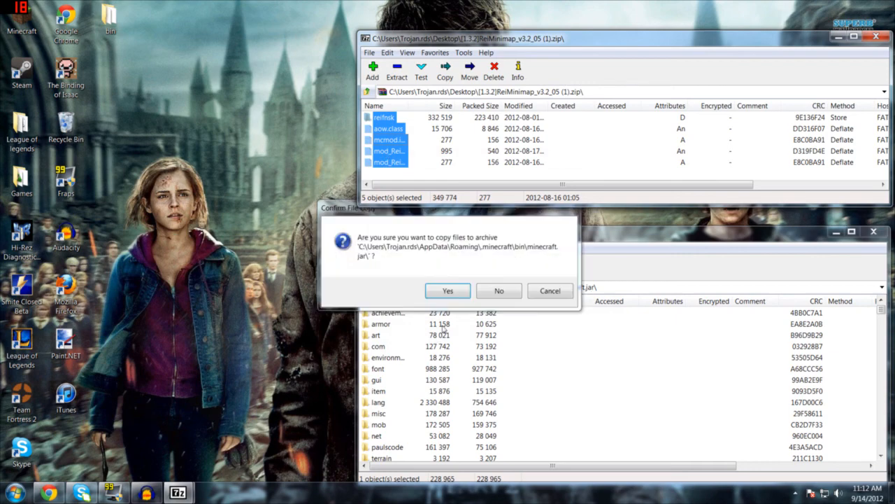
{"action": "left_click", "coordinate": [448, 290]}
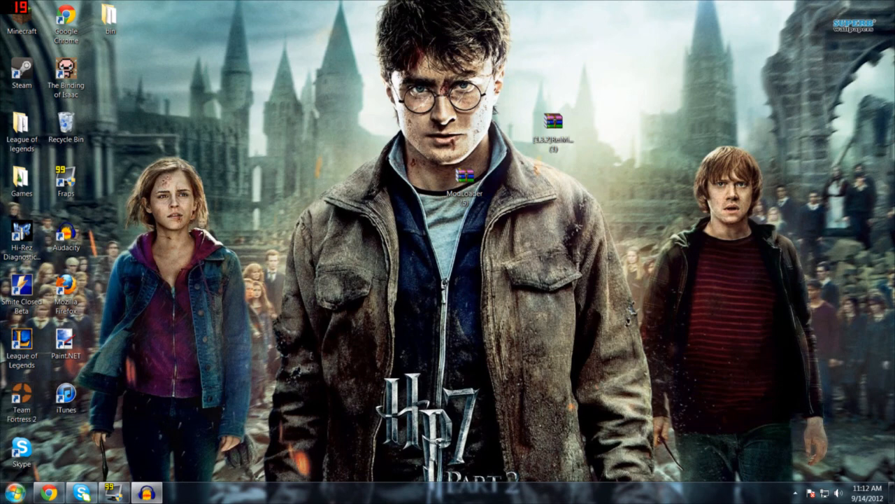
{"action": "left_click", "coordinate": [9, 492]}
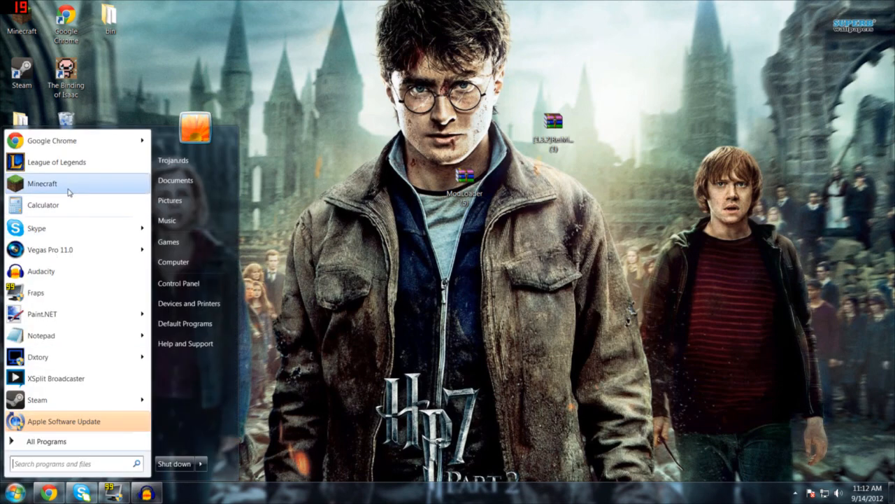